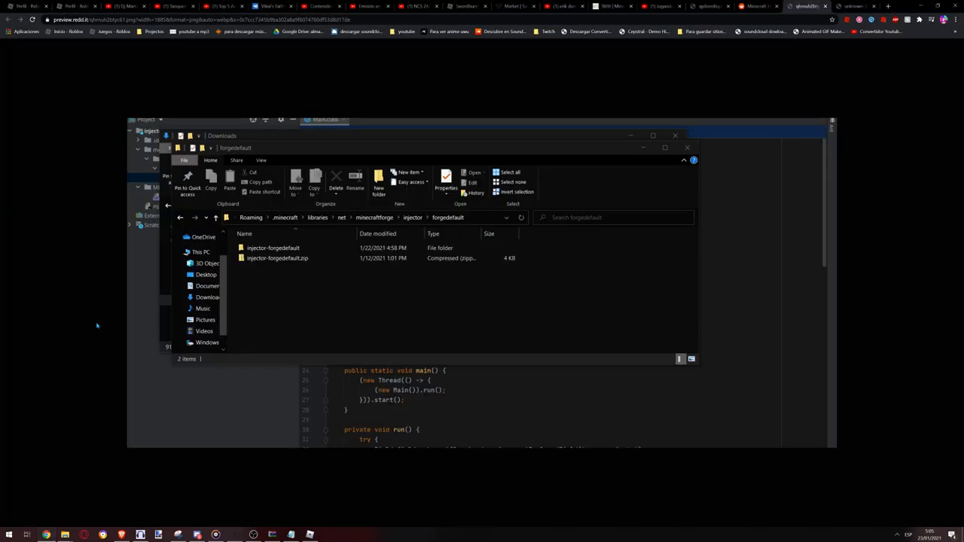
pyautogui.moveTo(158, 241)
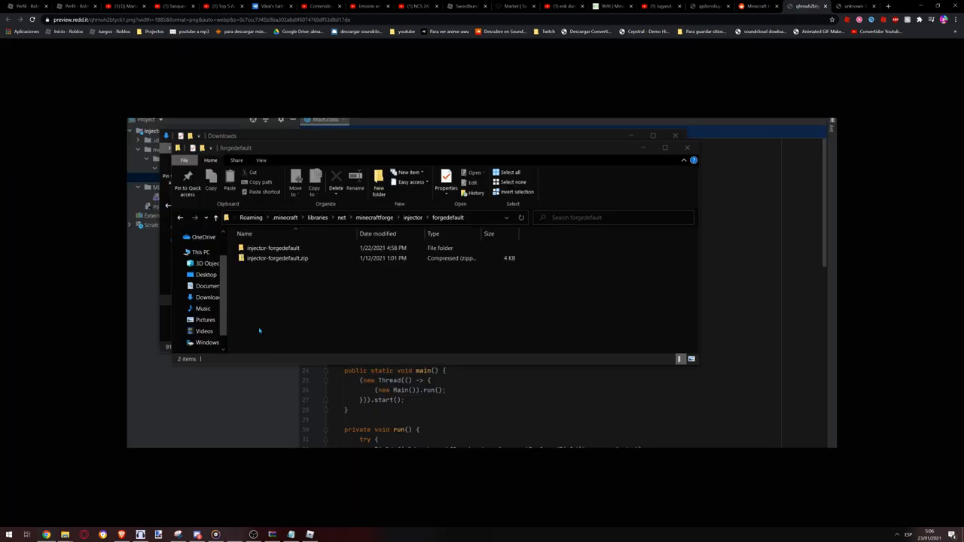
pyautogui.moveTo(264, 301)
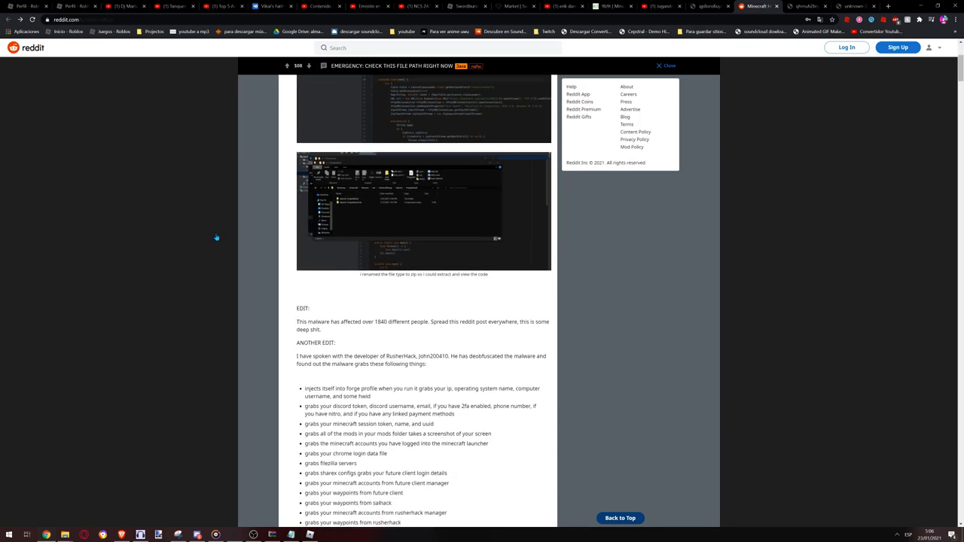
# Highlight the post's bullet list of data the injector-forgedefault malware steals.
pyautogui.scroll(-3)
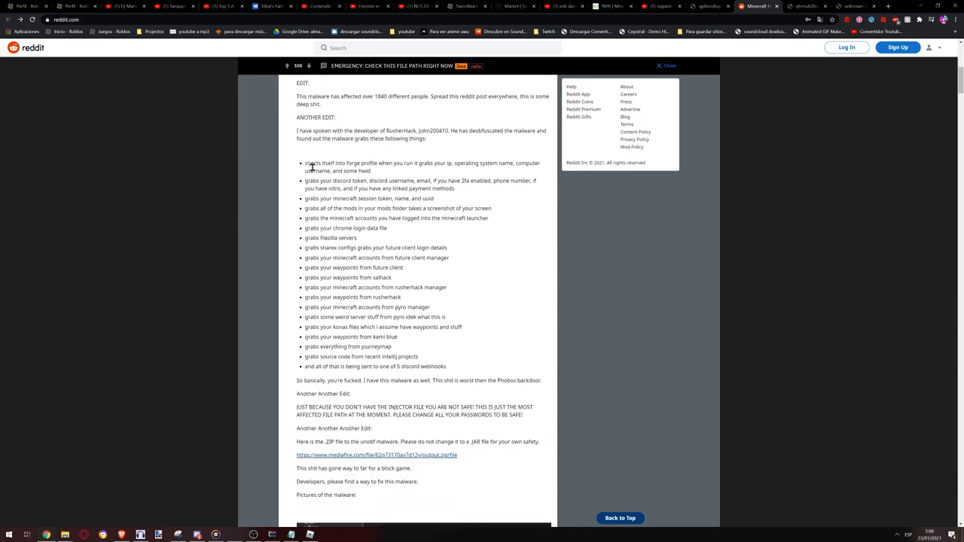
pyautogui.moveTo(303, 163); pyautogui.dragTo(401, 297)
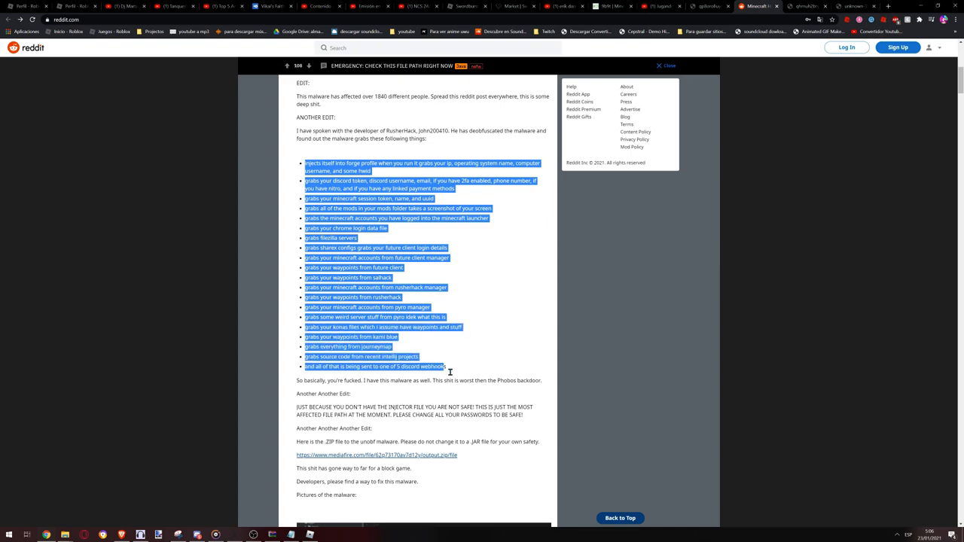
pyautogui.moveTo(218, 327)
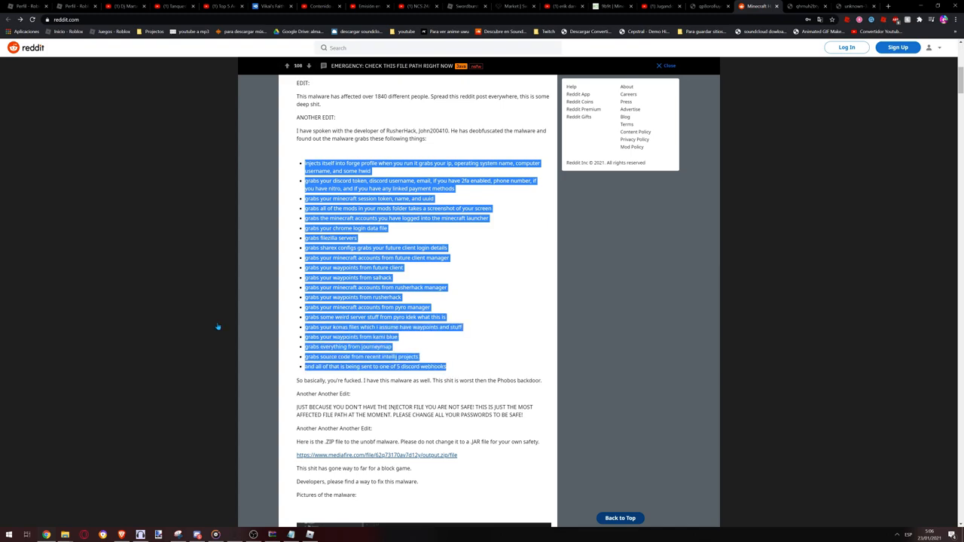
# Reopen the EMERGENCY: CHECK THIS FILE PATH post and highlight its forgedefault file path.
pyautogui.click(21, 19)
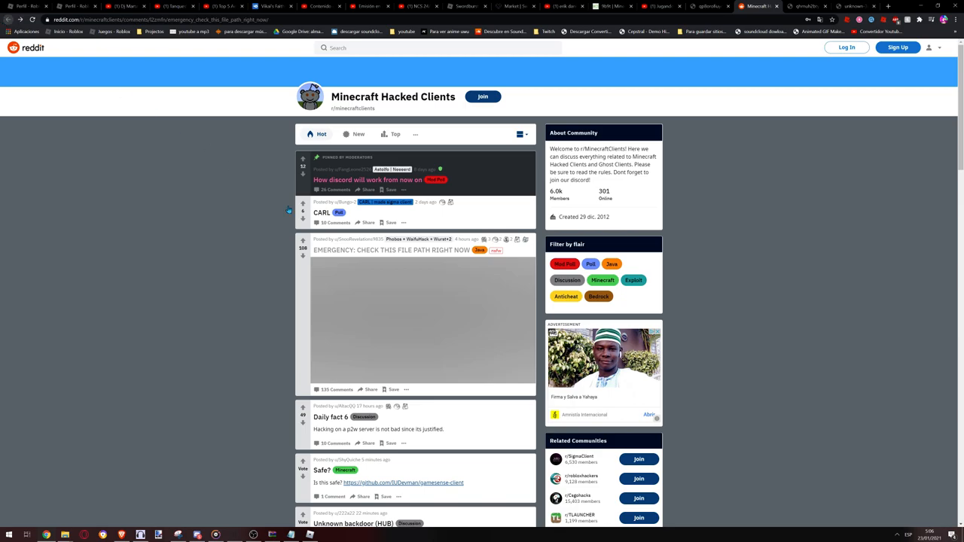
pyautogui.click(390, 250)
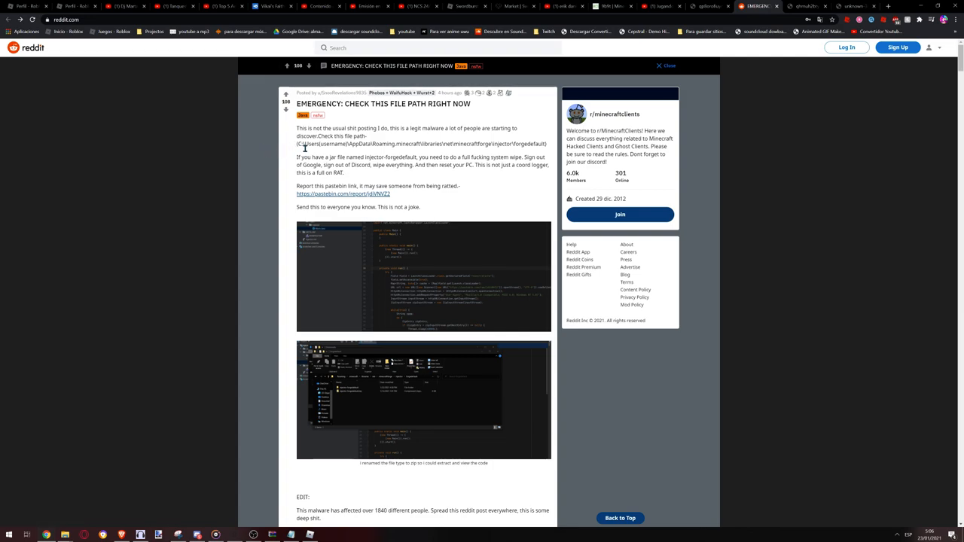
pyautogui.moveTo(297, 144); pyautogui.dragTo(511, 144)
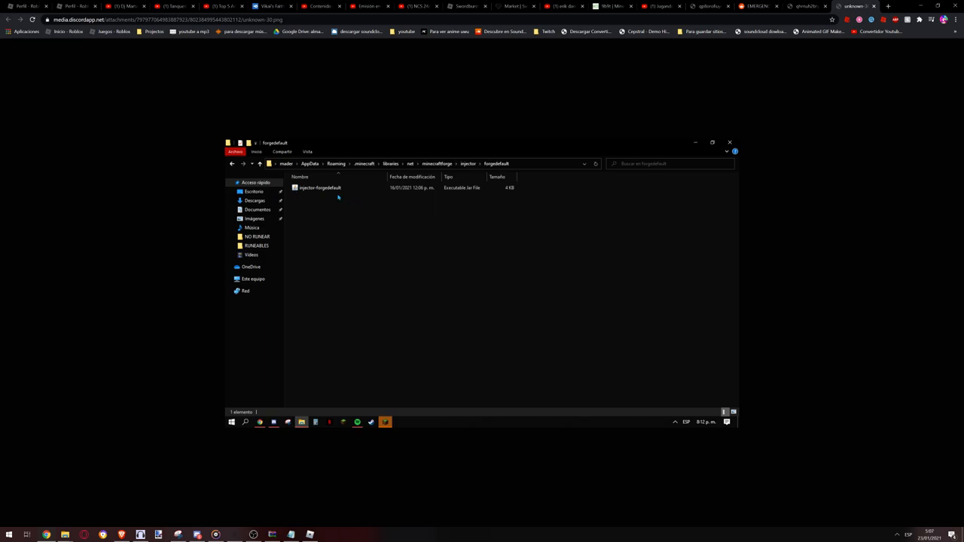
pyautogui.moveTo(395, 202)
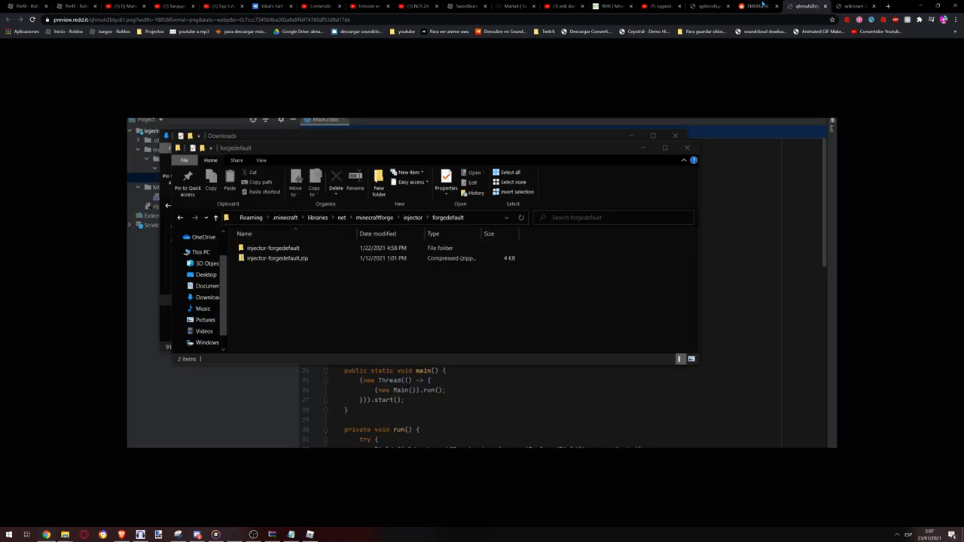
# Return to the Reddit post and follow its pastebin.com report link.
pyautogui.click(753, 6)
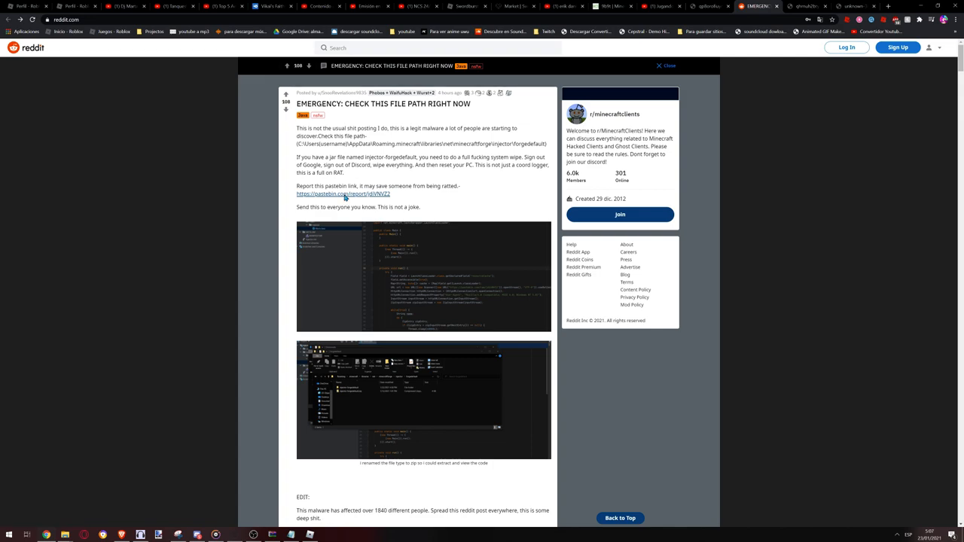
pyautogui.click(341, 194)
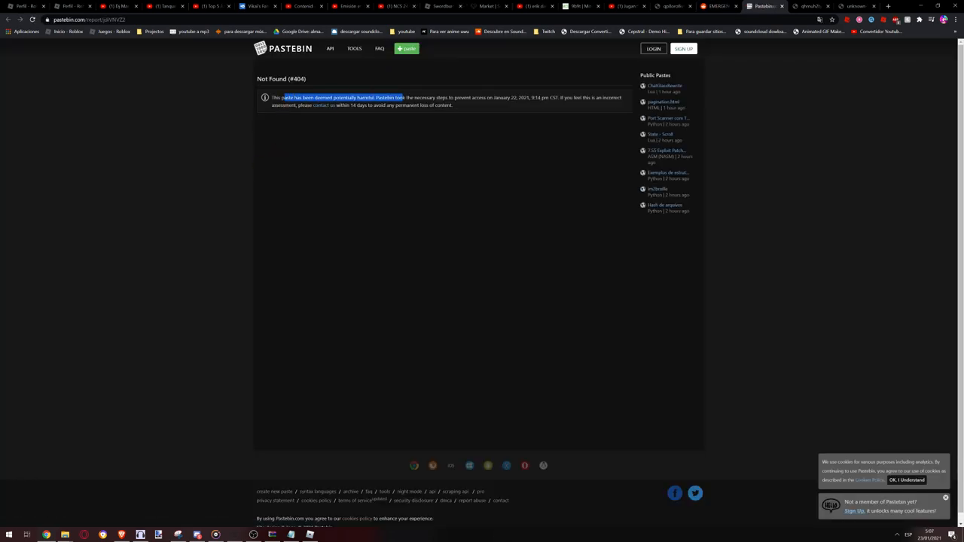
pyautogui.click(462, 110)
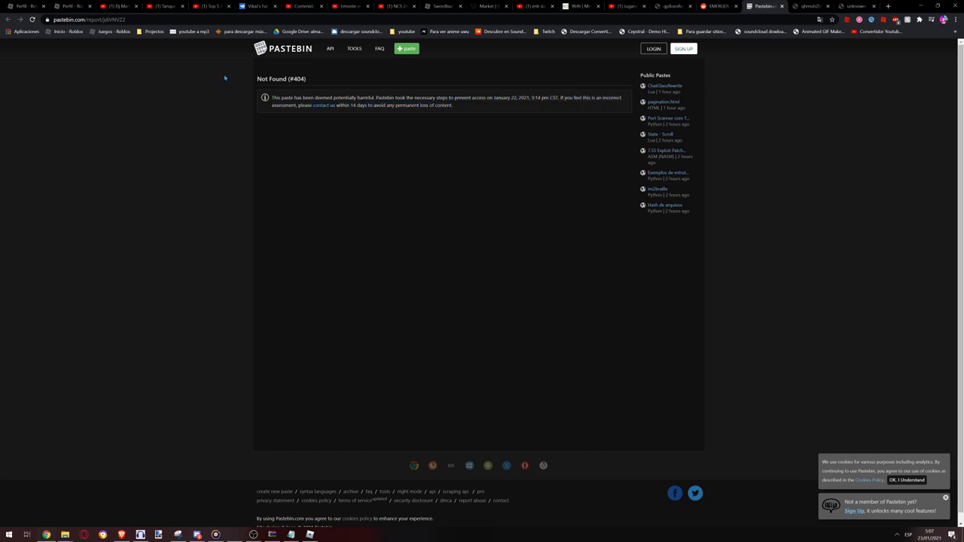
pyautogui.click(717, 6)
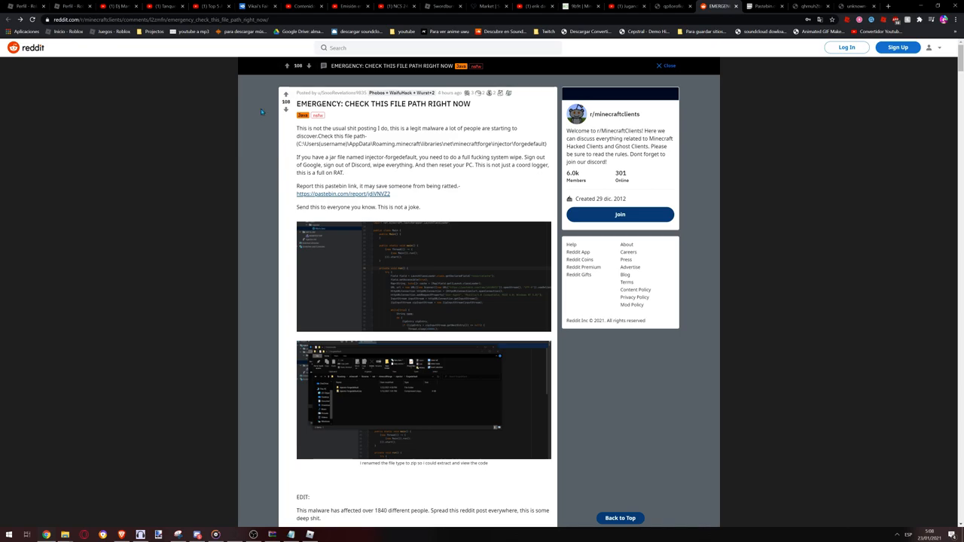
pyautogui.click(343, 194)
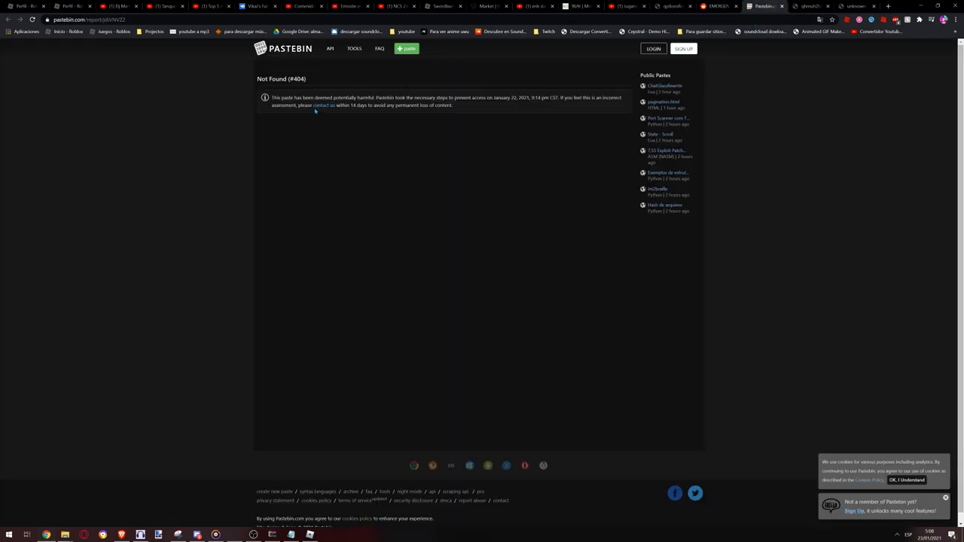
pyautogui.moveTo(797, 56)
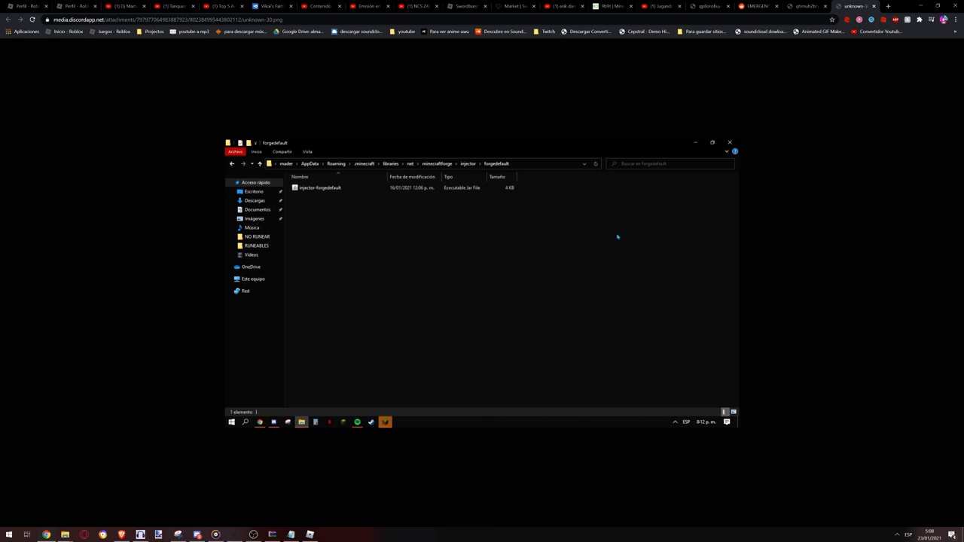
pyautogui.moveTo(280, 253)
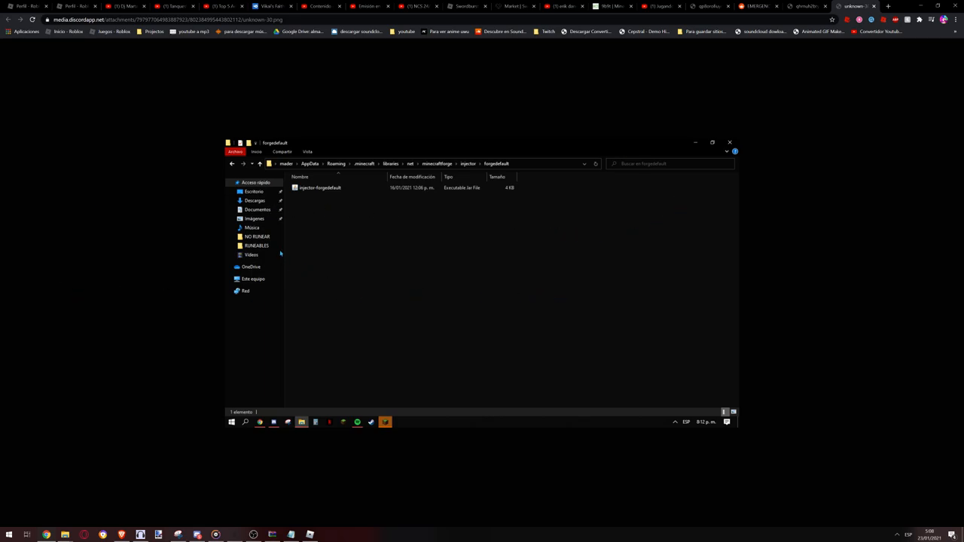